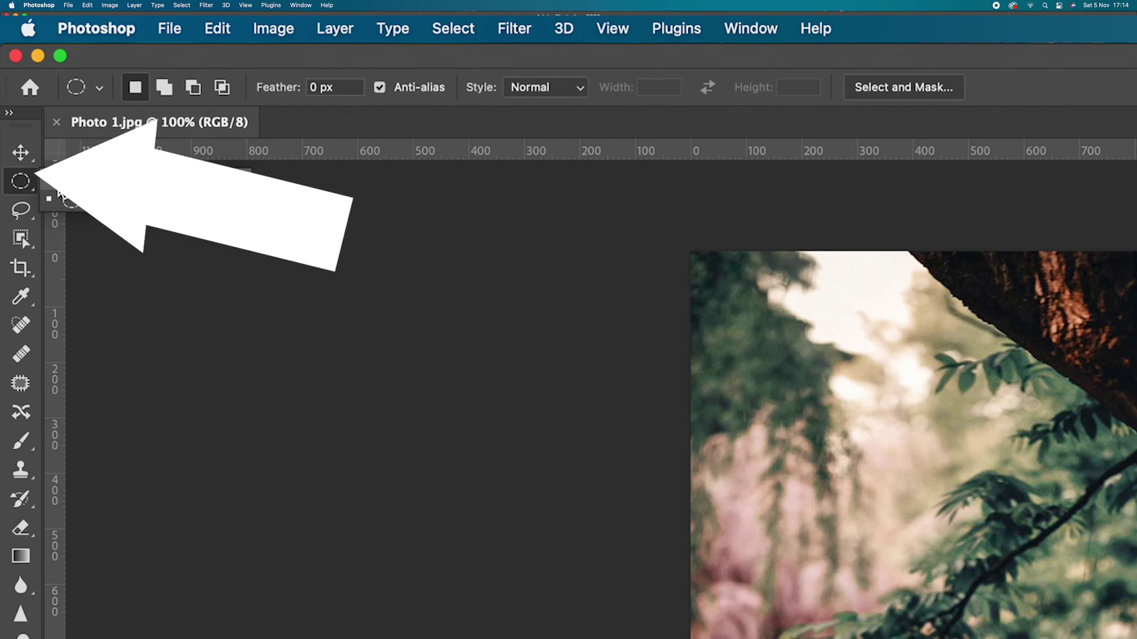
# Draw an elliptical marquee selection across the upper area of the photo
pyautogui.click(20, 179)
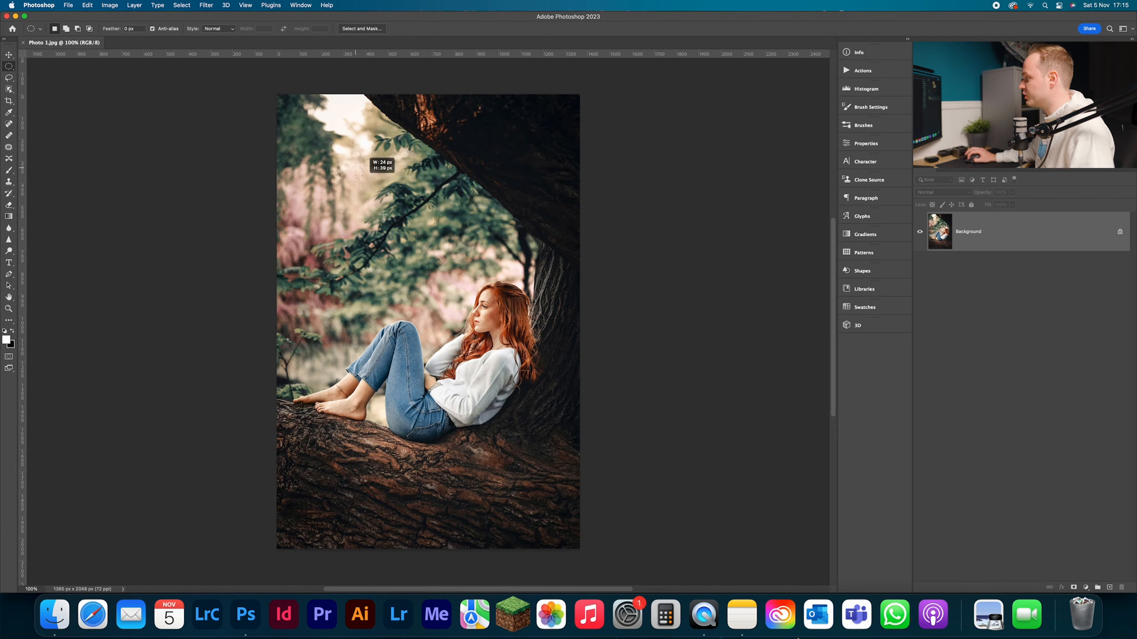
pyautogui.moveTo(335, 171); pyautogui.dragTo(523, 494)
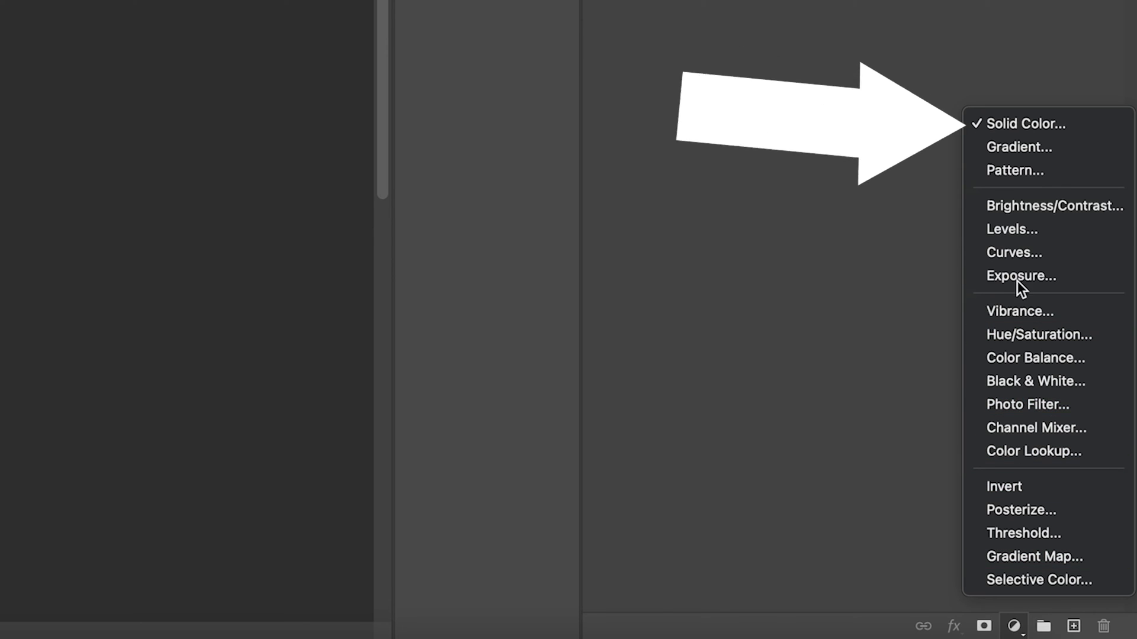
pyautogui.moveTo(1011, 123)
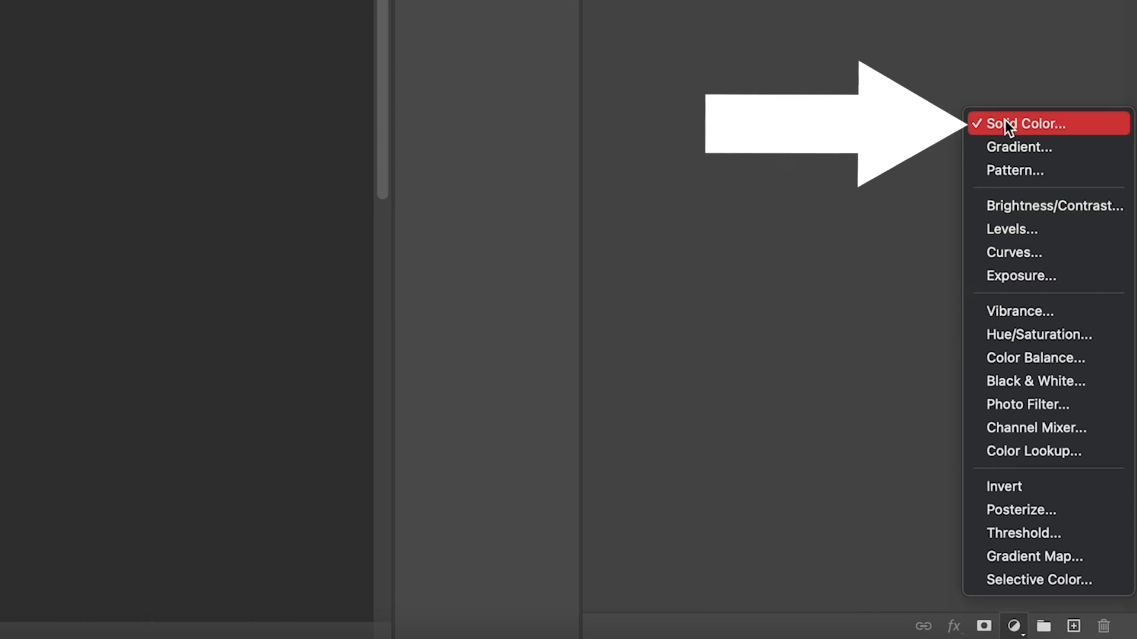
# Add a black Solid Color fill layer masked to the oval selection
pyautogui.click(1018, 123)
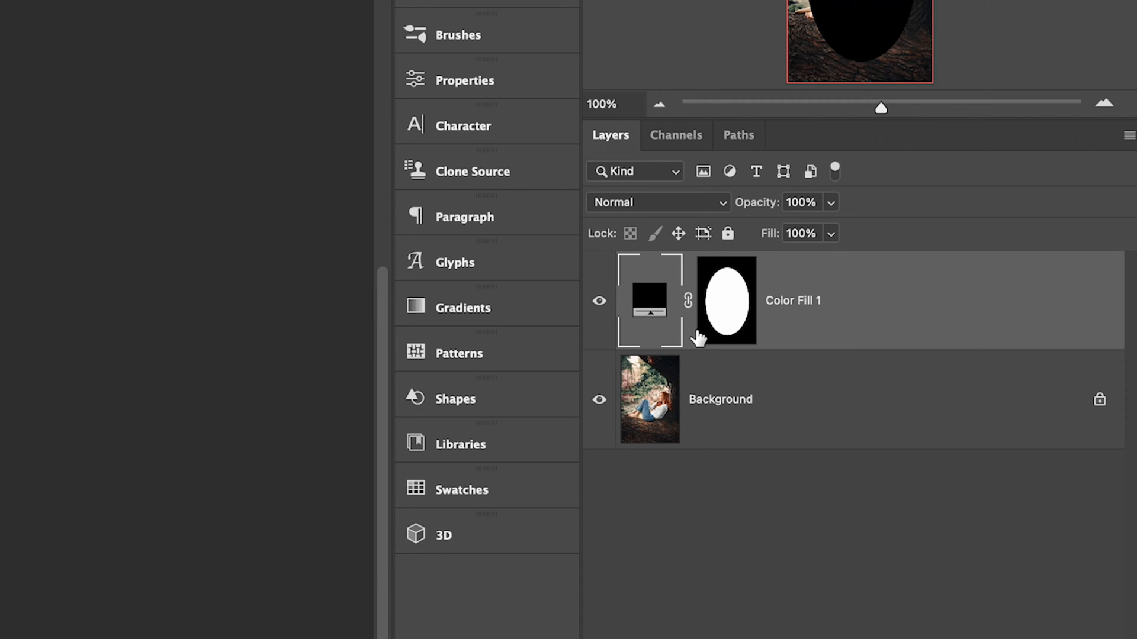
# Invert the Color Fill layer mask so black surrounds the oval around the girl
pyautogui.click(726, 300)
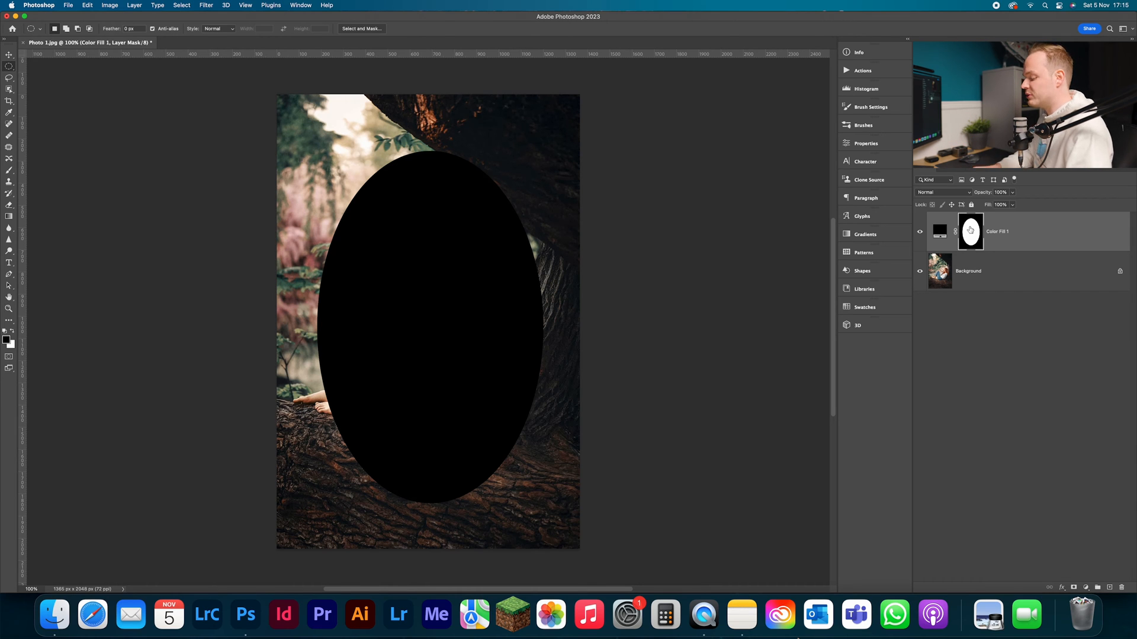
pyautogui.press('cmd+i')
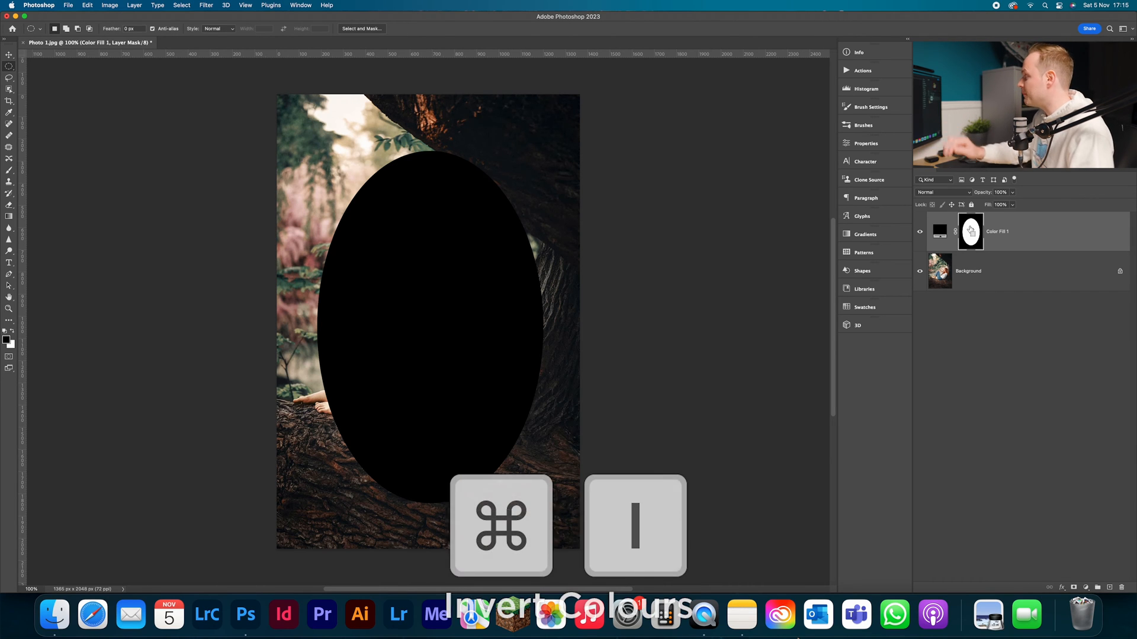
pyautogui.press('cmd+i')
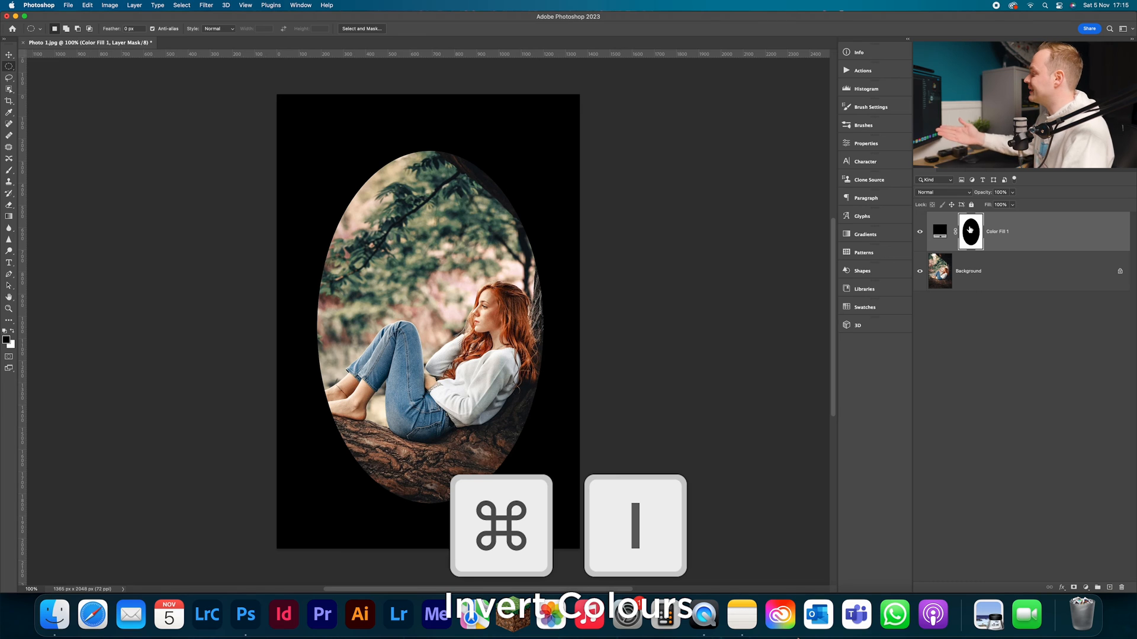
pyautogui.press('cmd+i')
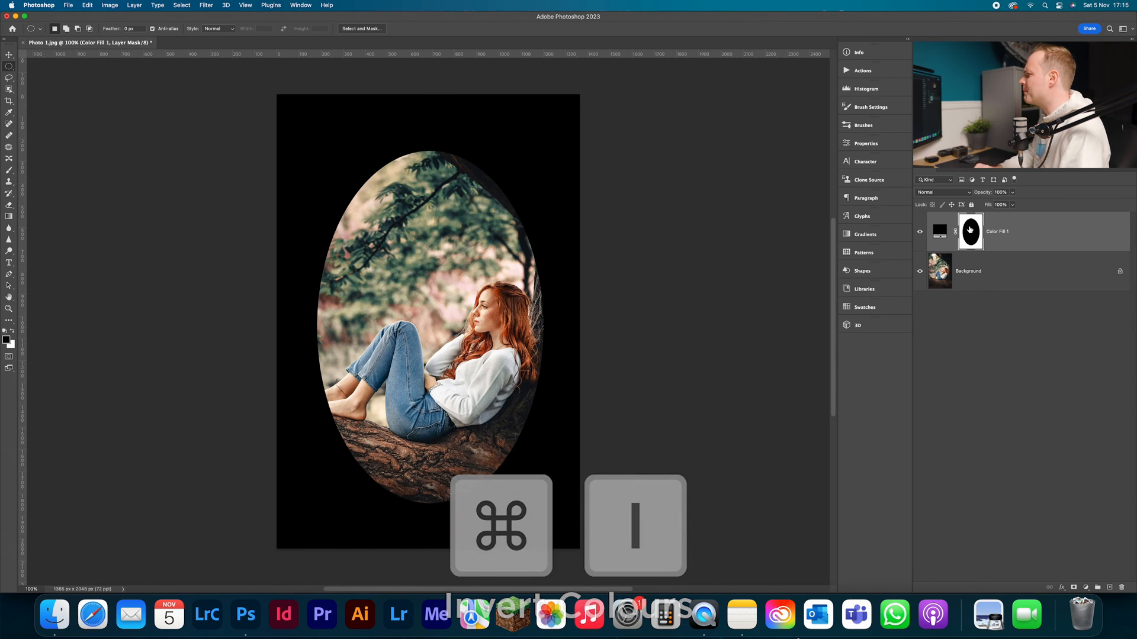
pyautogui.press('cmd+i')
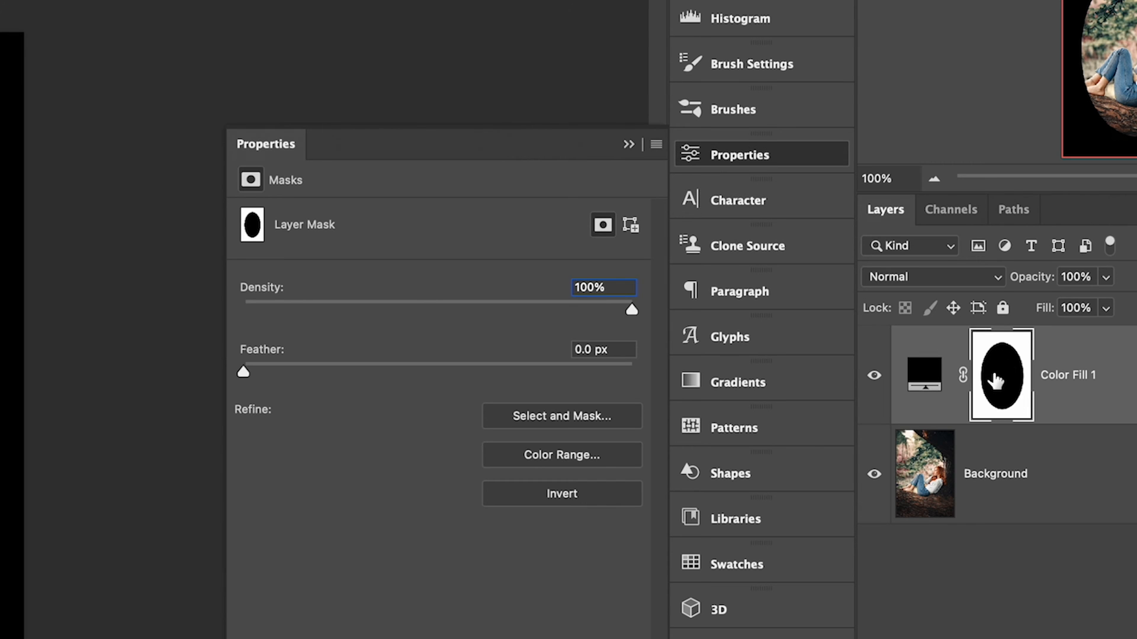
pyautogui.moveTo(332, 391)
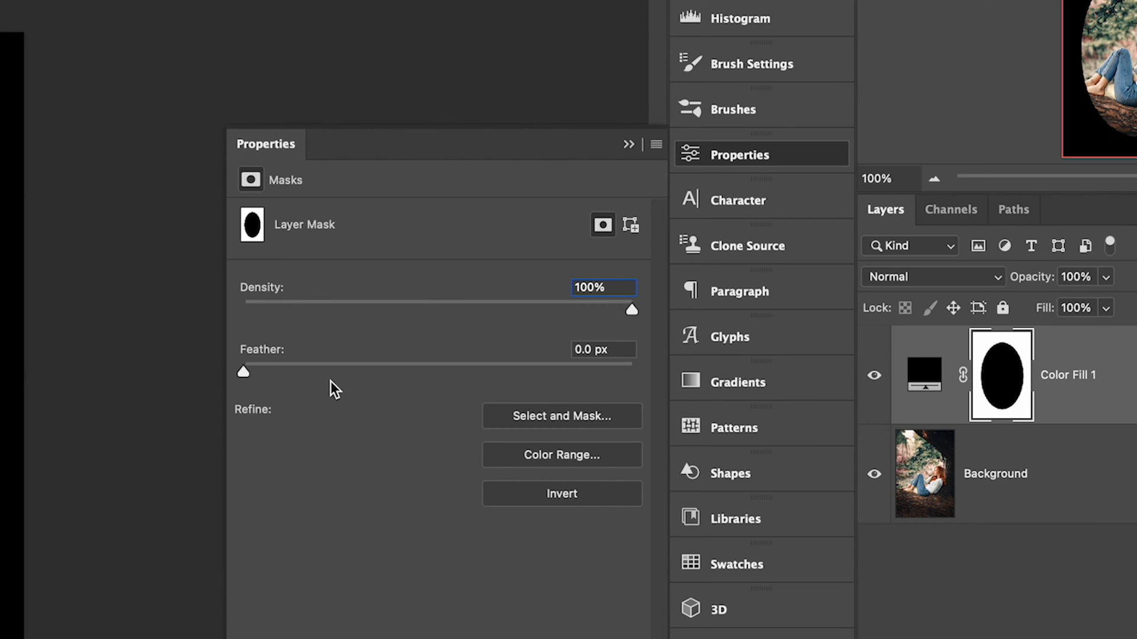
# Raise the oval mask's Feather amount for a soft, gradual vignette edge
pyautogui.moveTo(242, 365); pyautogui.dragTo(323, 364)
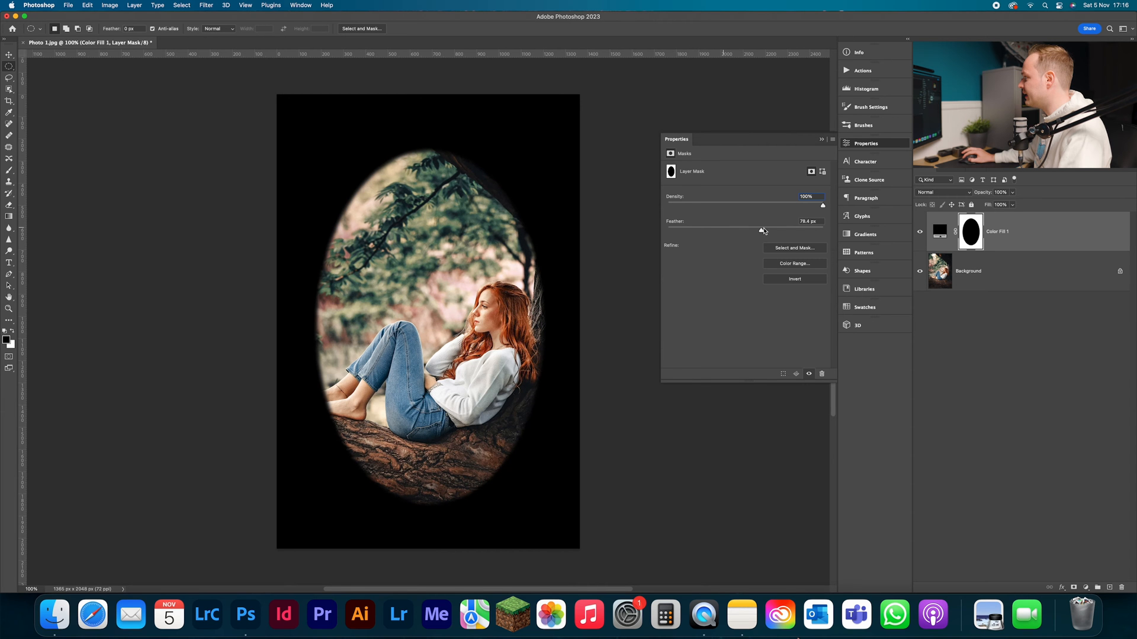
pyautogui.moveTo(761, 230); pyautogui.dragTo(782, 230)
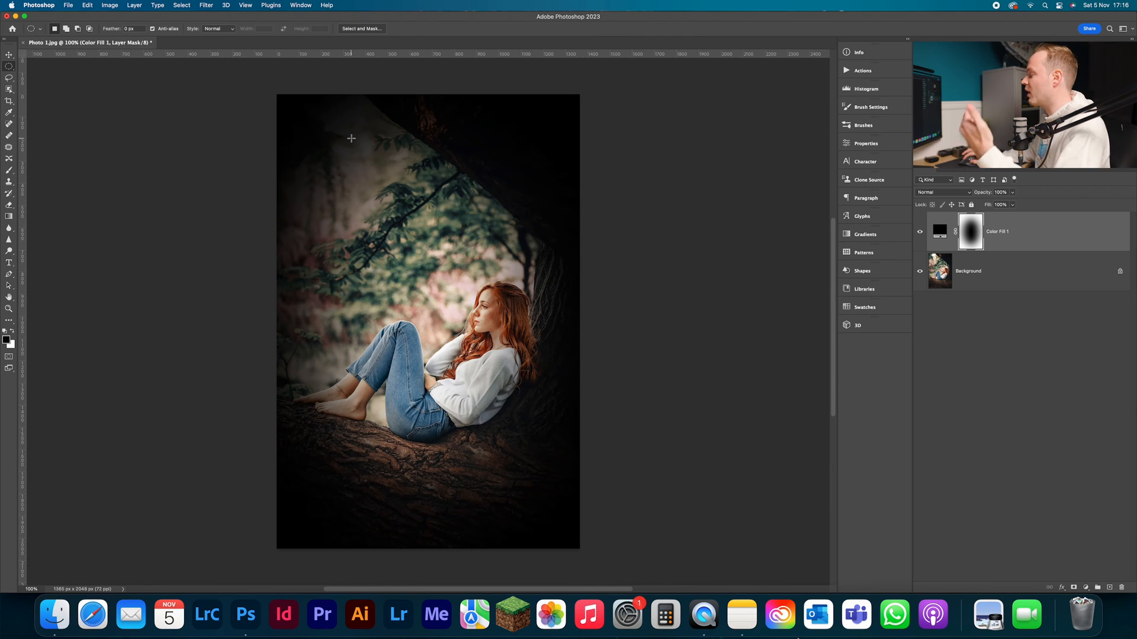
pyautogui.moveTo(388, 145)
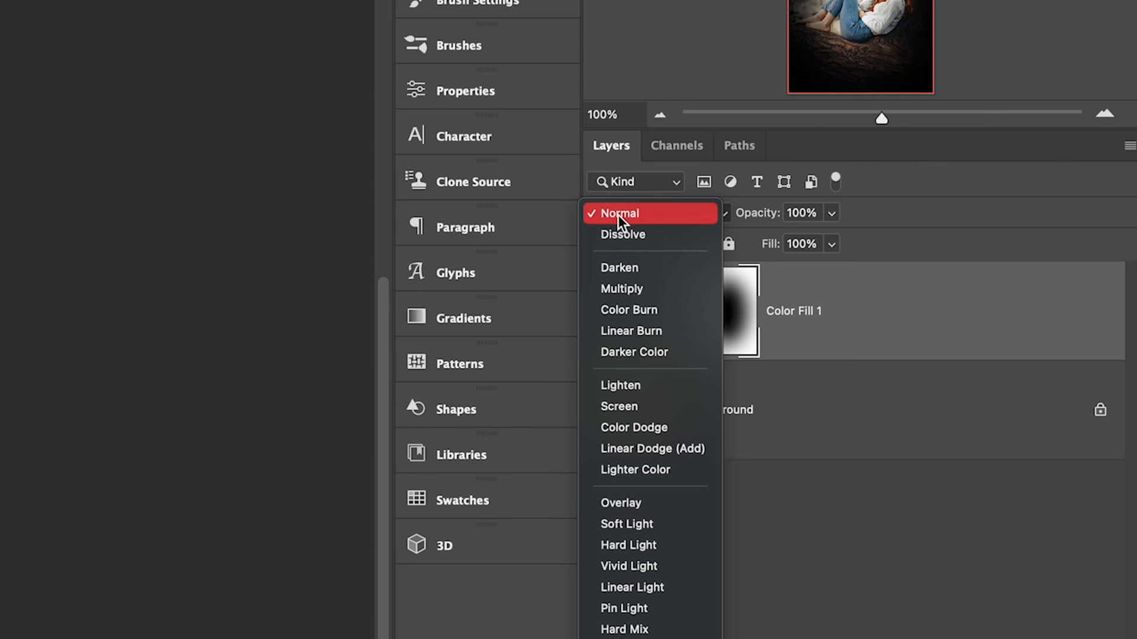
pyautogui.moveTo(630, 289)
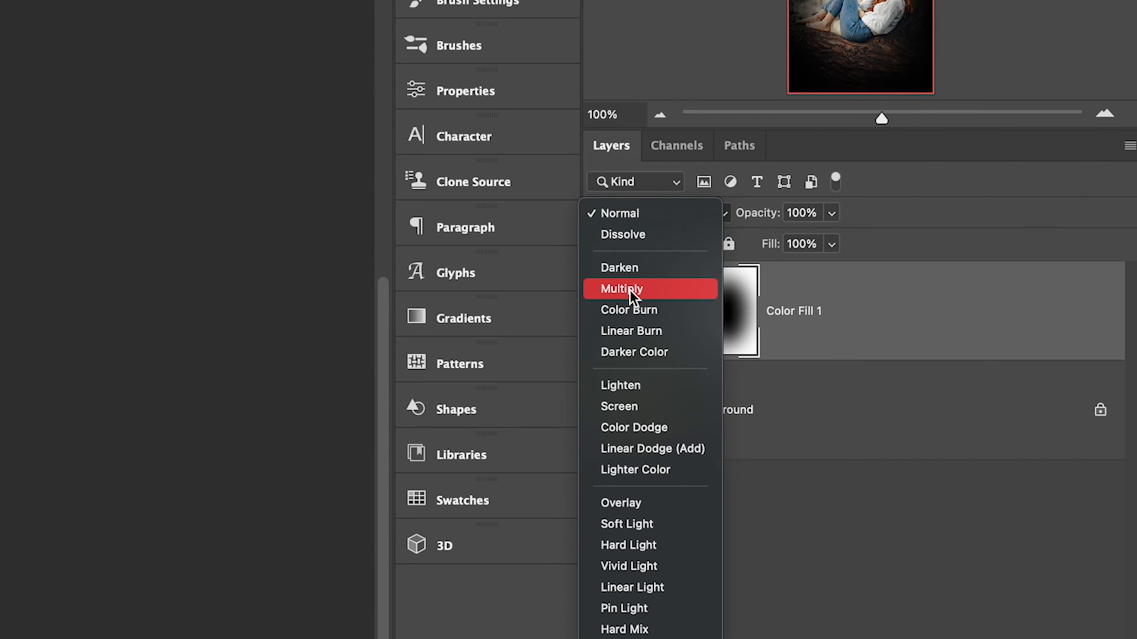
# Set the Color Fill layer's blend mode to Multiply
pyautogui.click(621, 289)
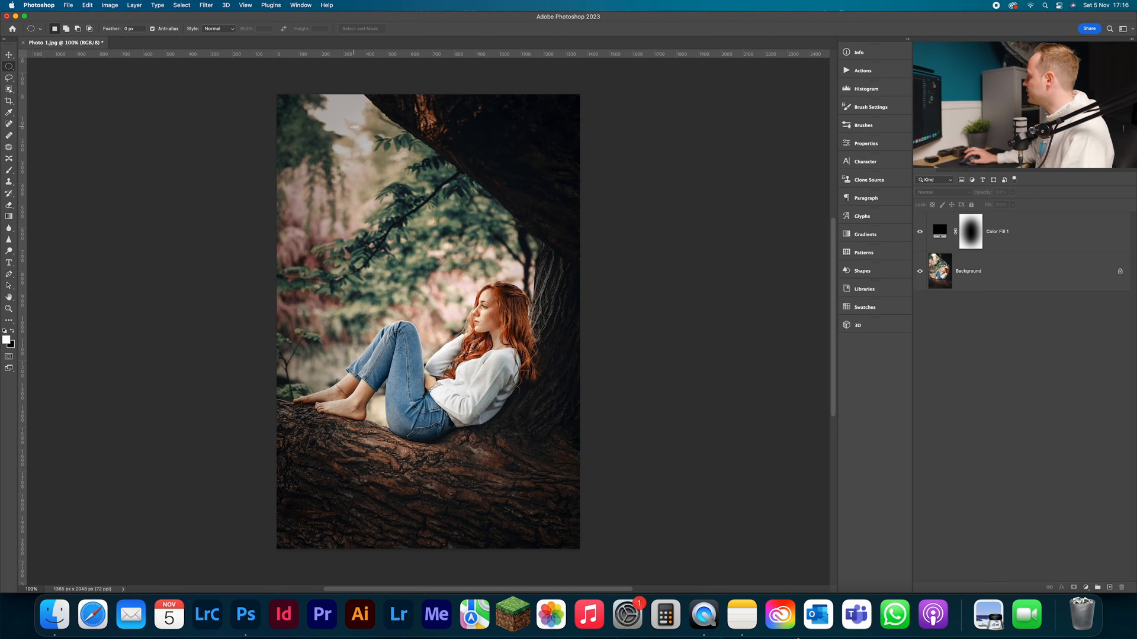
# In Blending Options, split the Underlying Layer white slider near 198 so highlights escape the vignette
pyautogui.click(939, 231)
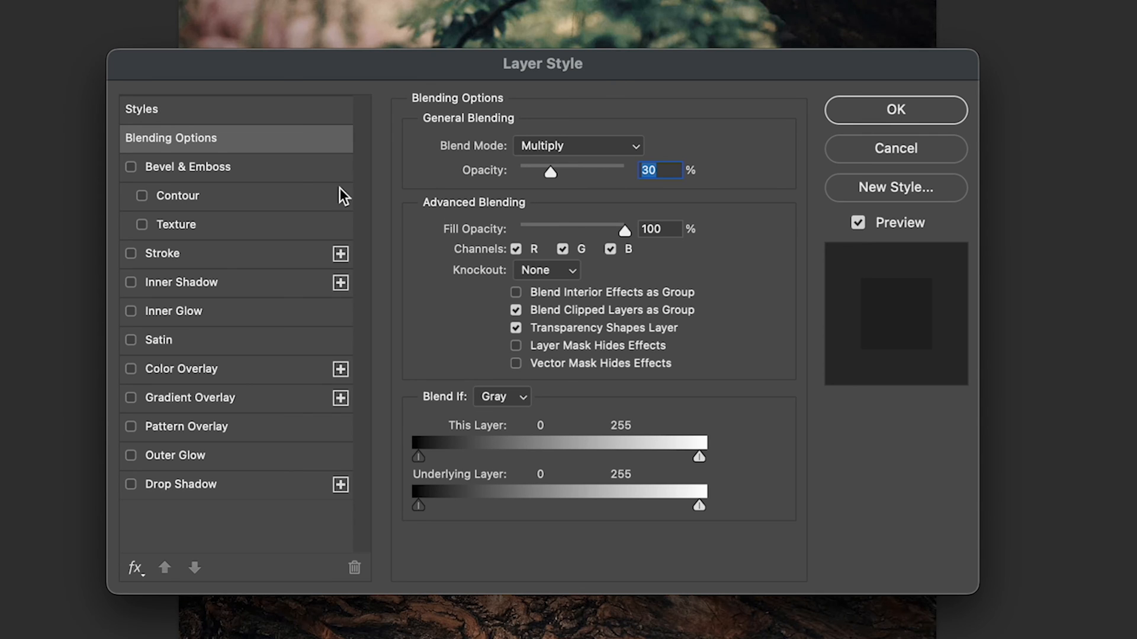
pyautogui.moveTo(445, 424)
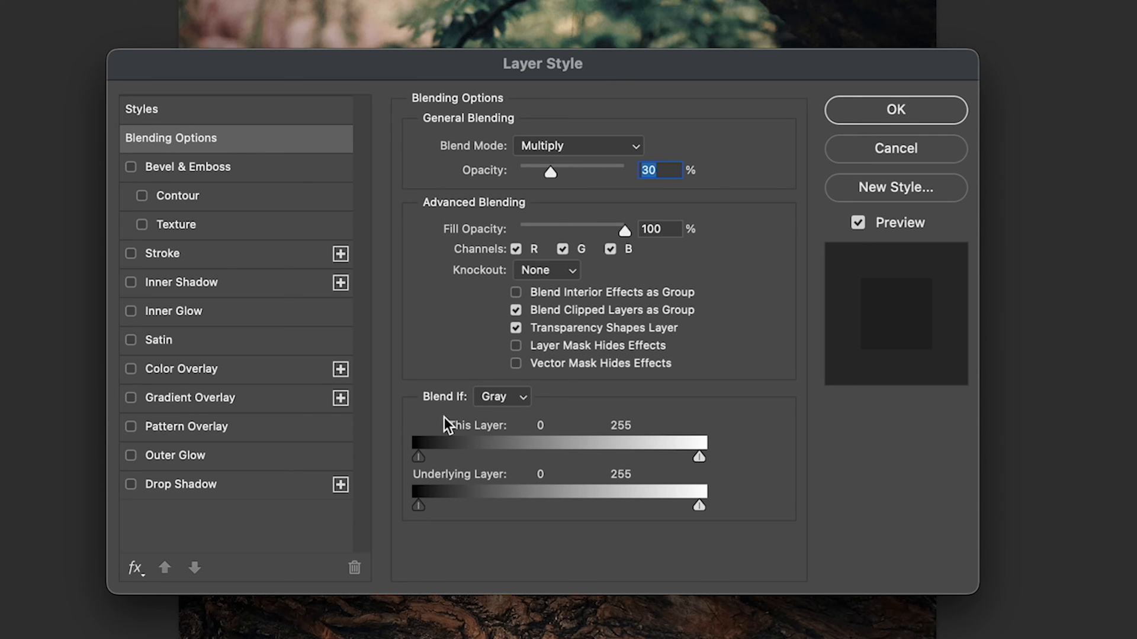
pyautogui.moveTo(437, 474)
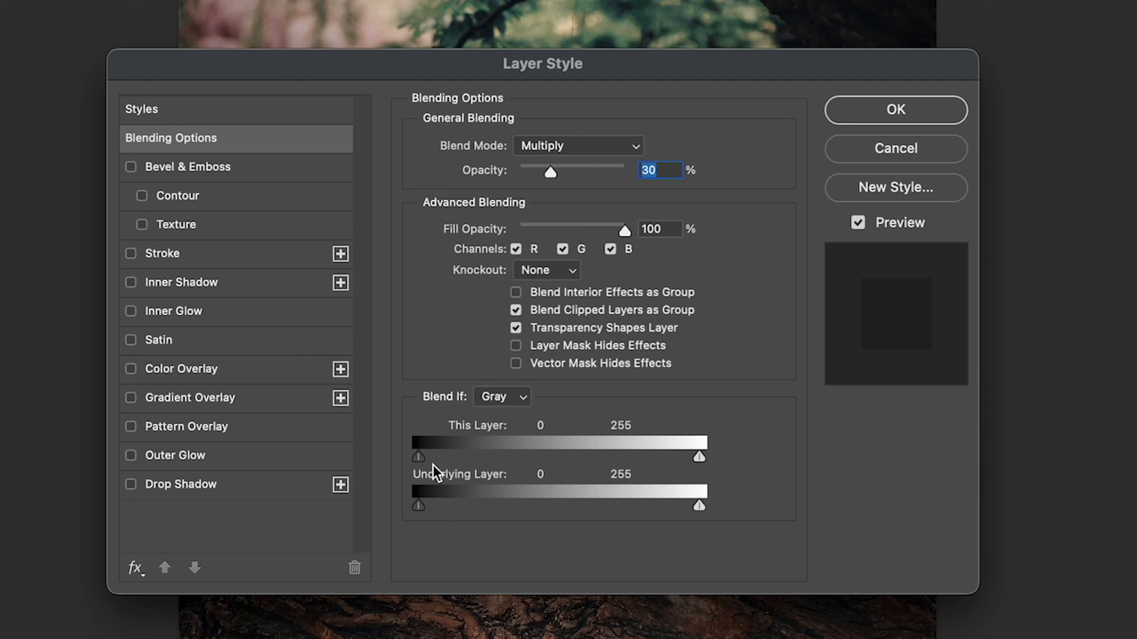
pyautogui.moveTo(427, 496)
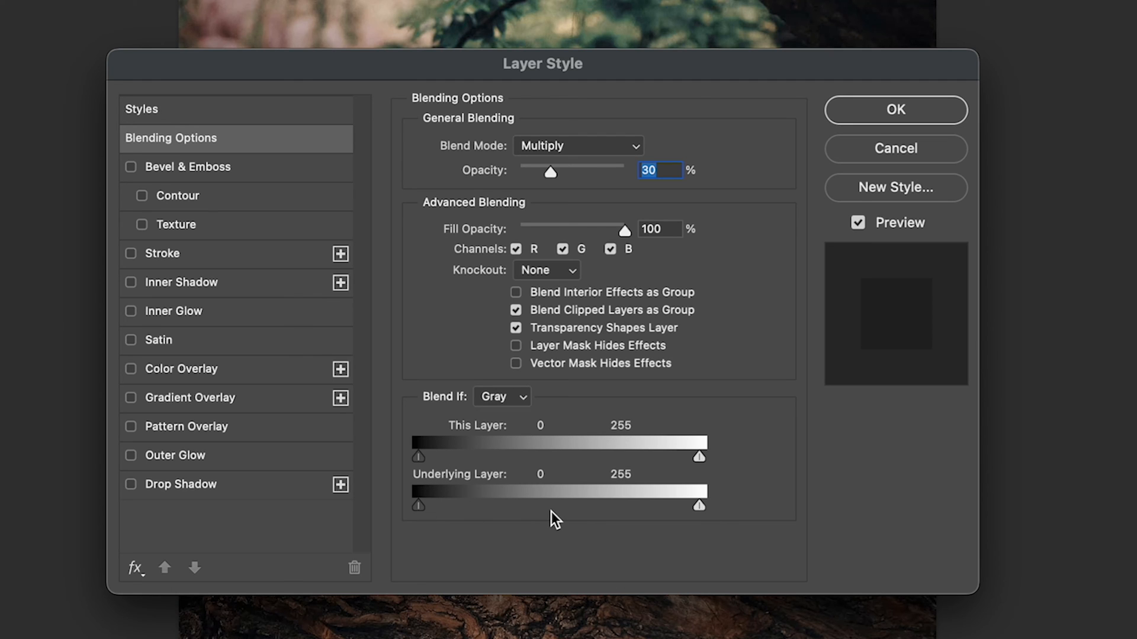
pyautogui.moveTo(696, 521)
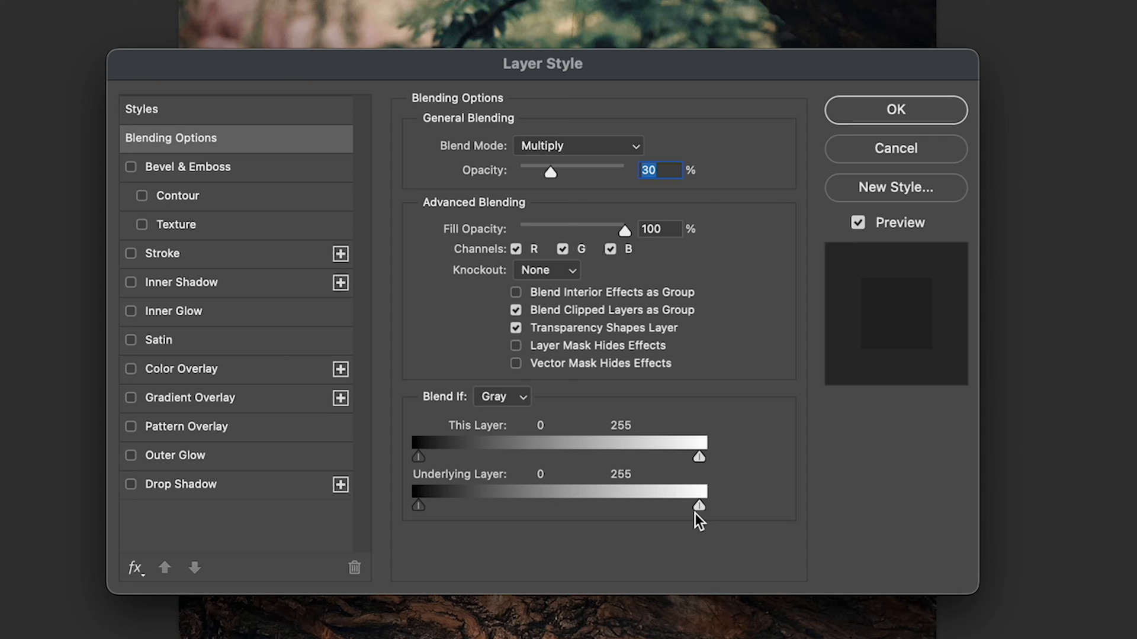
pyautogui.moveTo(698, 505); pyautogui.dragTo(688, 505)
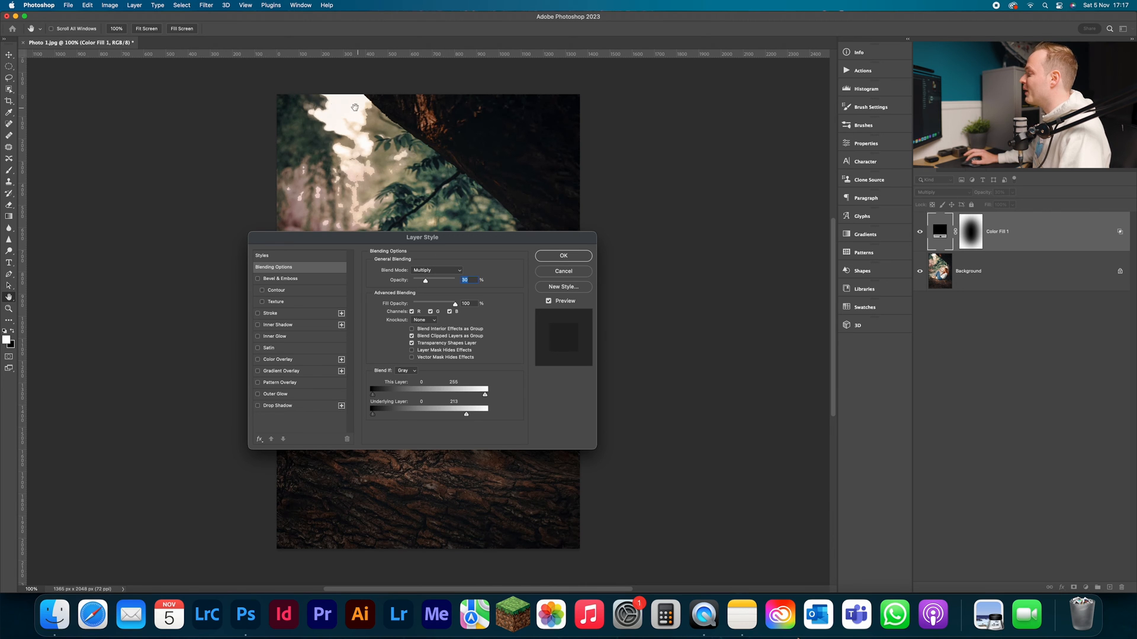
pyautogui.moveTo(289, 112)
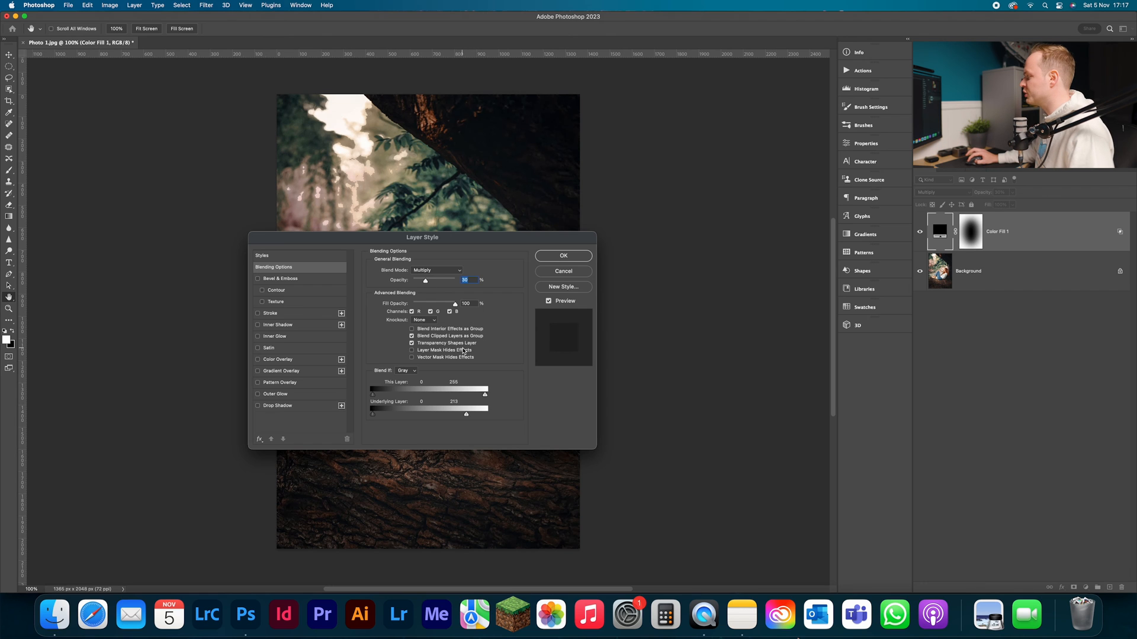
pyautogui.moveTo(466, 414); pyautogui.dragTo(458, 414)
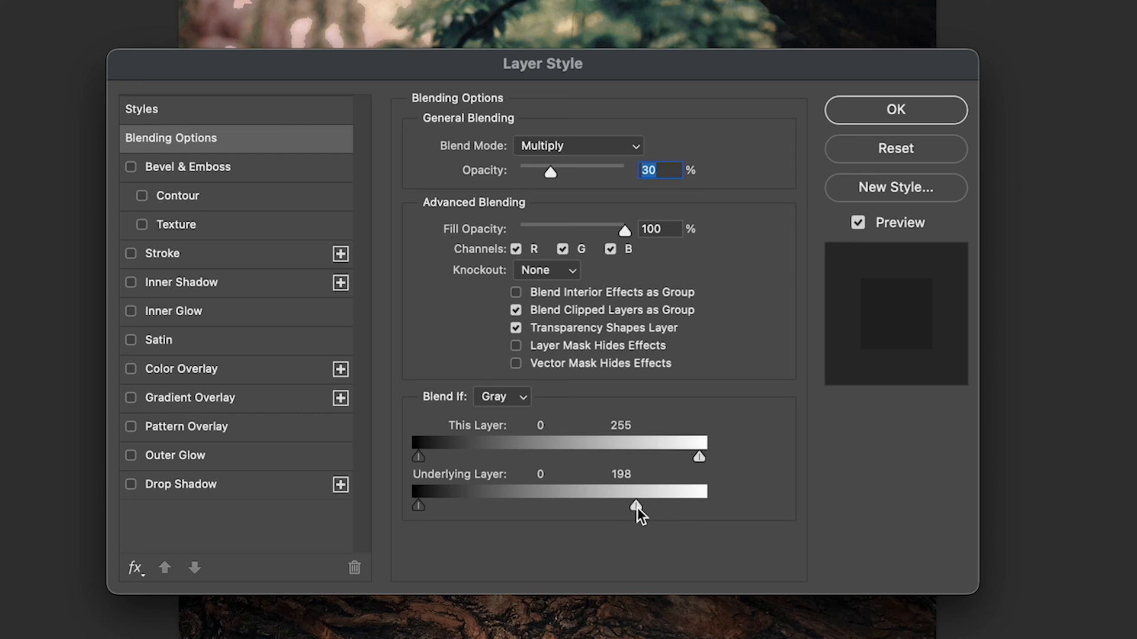
pyautogui.moveTo(637, 505); pyautogui.dragTo(625, 505)
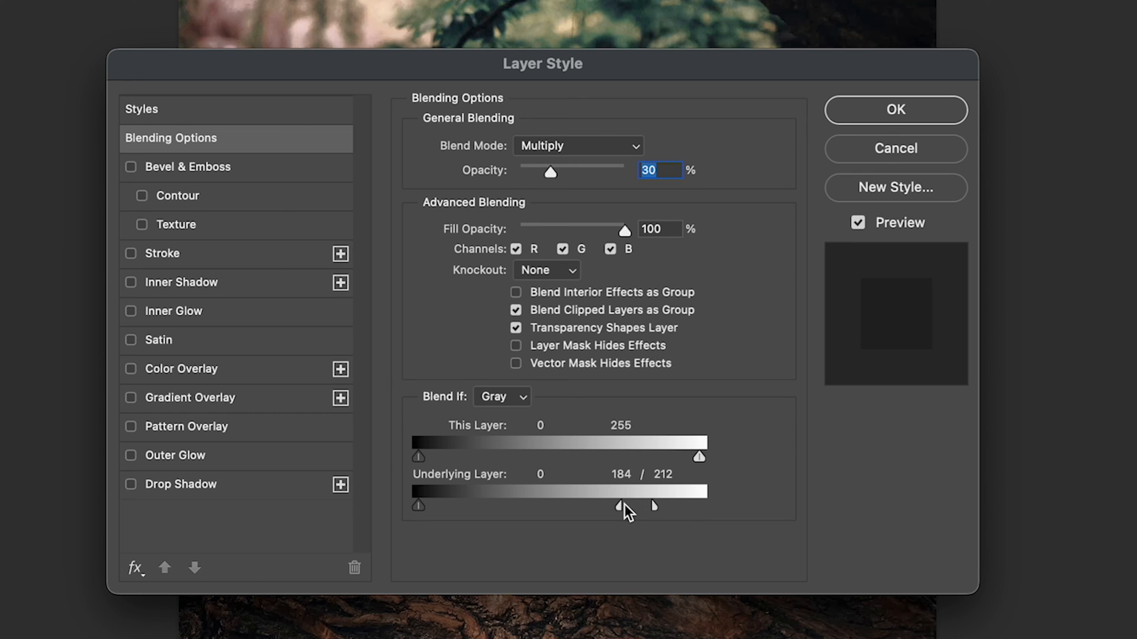
pyautogui.moveTo(620, 506); pyautogui.dragTo(550, 506)
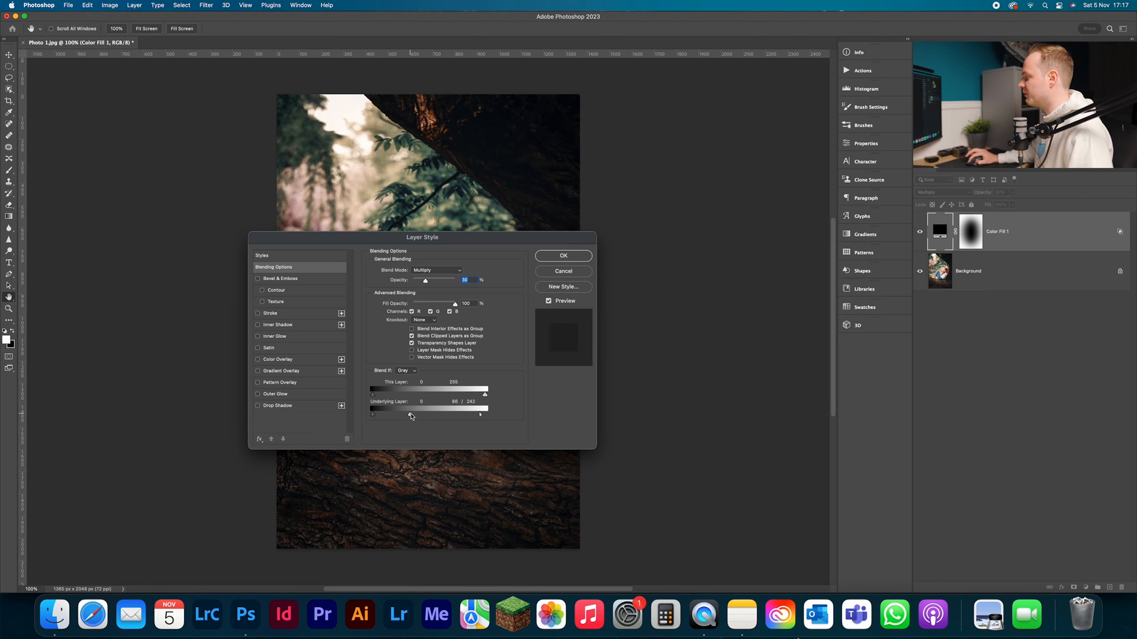
pyautogui.moveTo(411, 415); pyautogui.dragTo(417, 416)
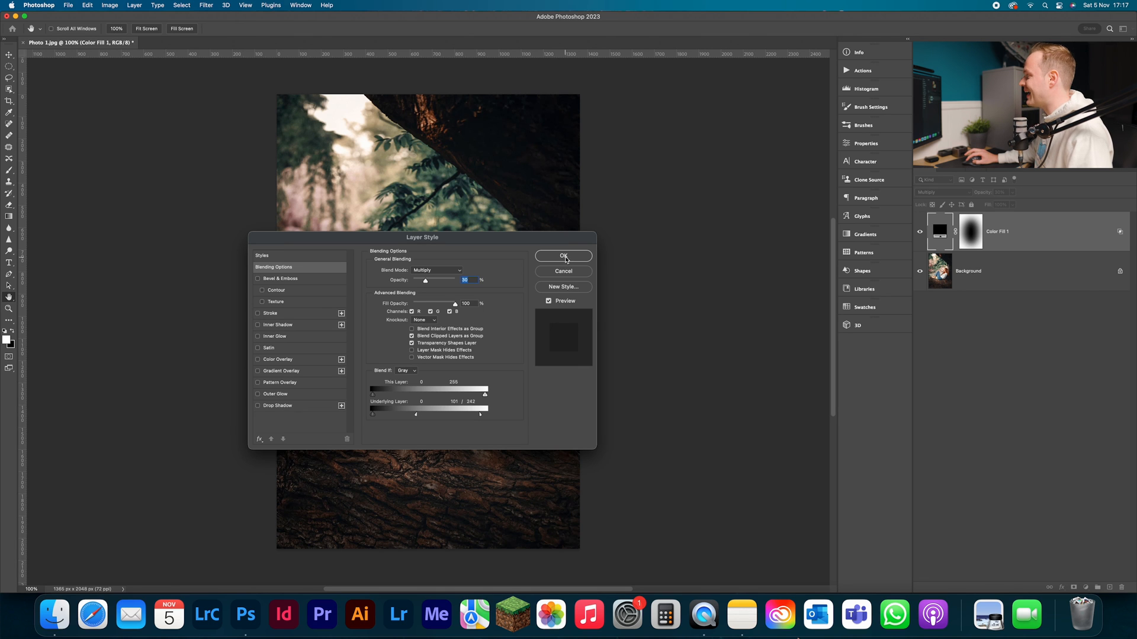
pyautogui.click(563, 257)
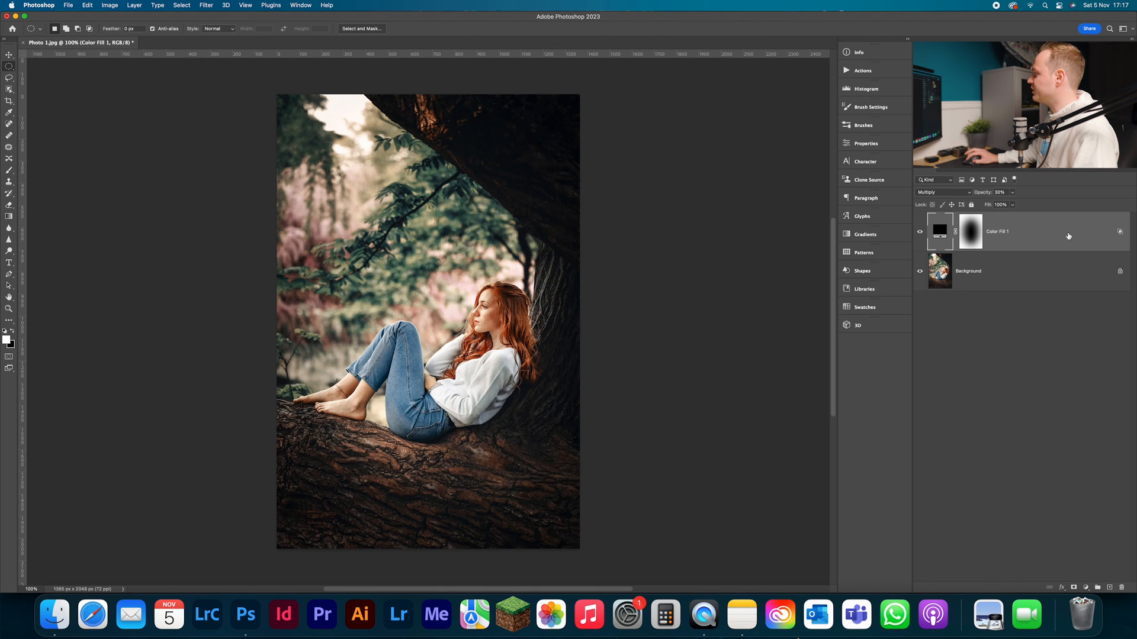